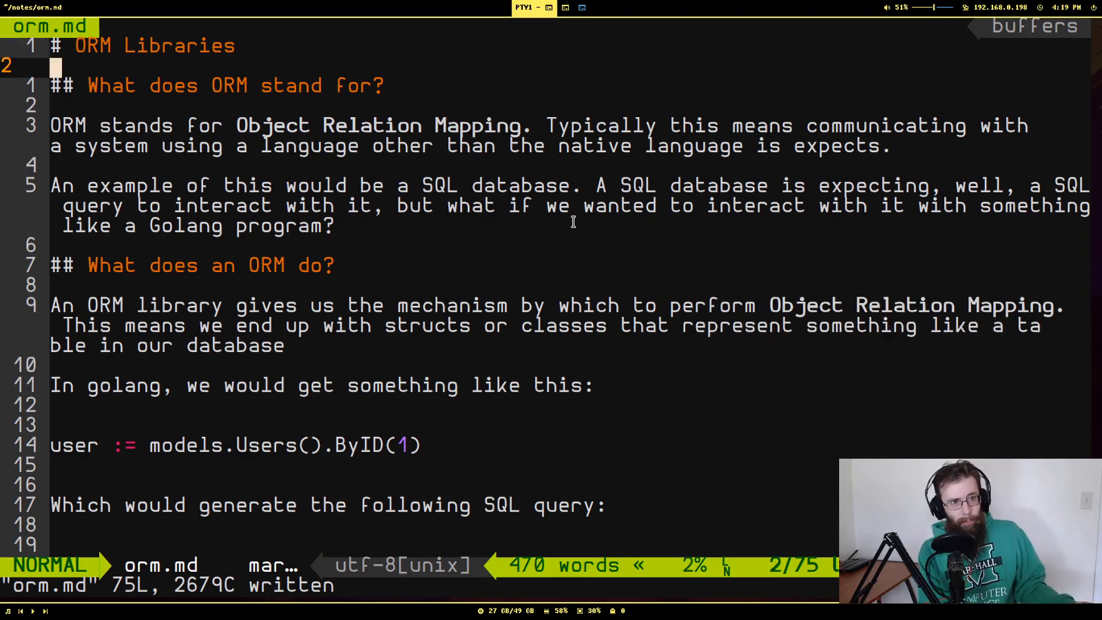
Scroll down orm.md until the SQLBoiler schema-first example and 'When to choose which?' heading show
key(j)
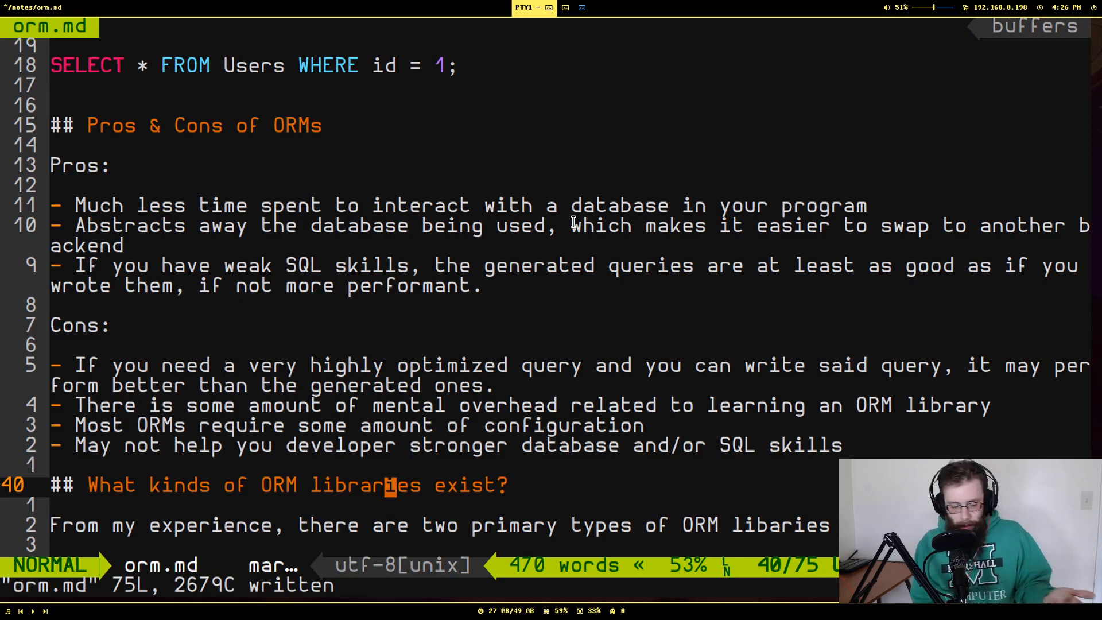
scroll(down, 3)
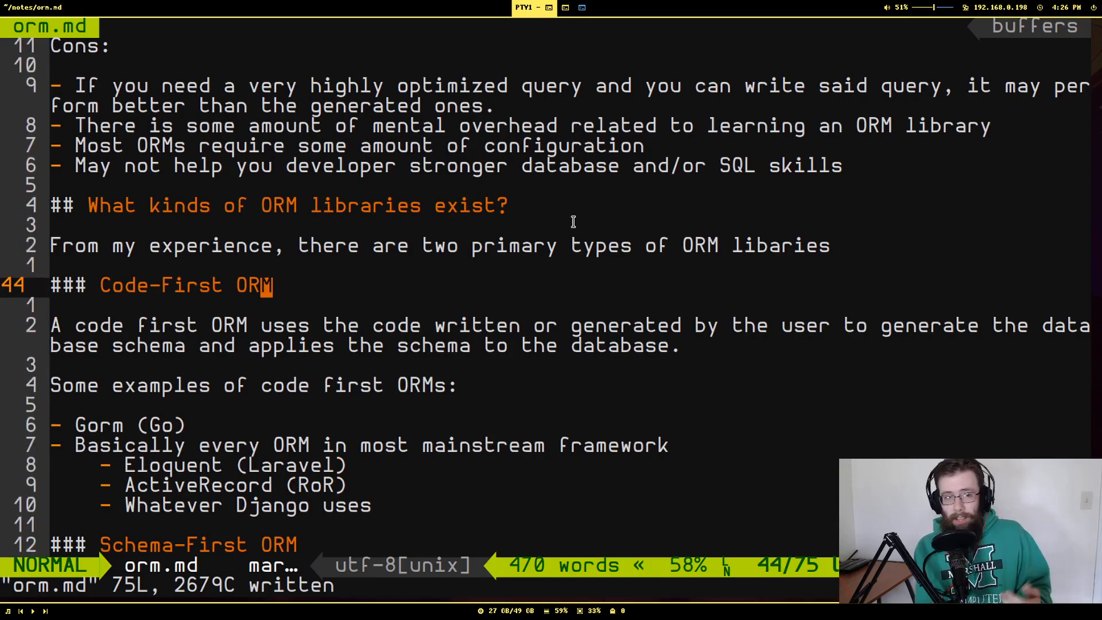
key(j)
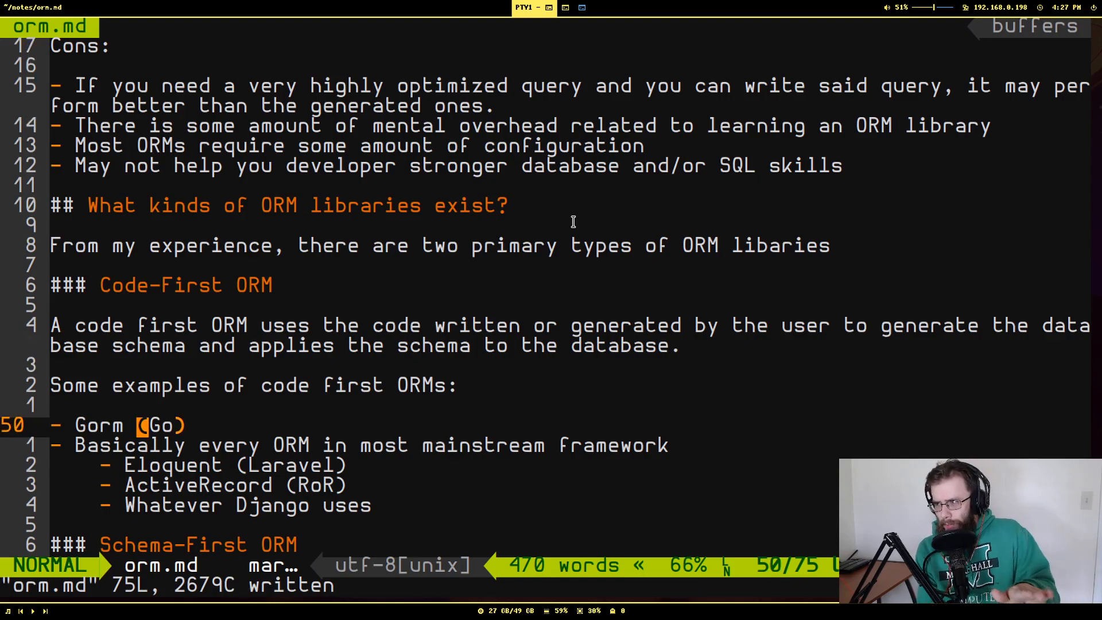
key(j)
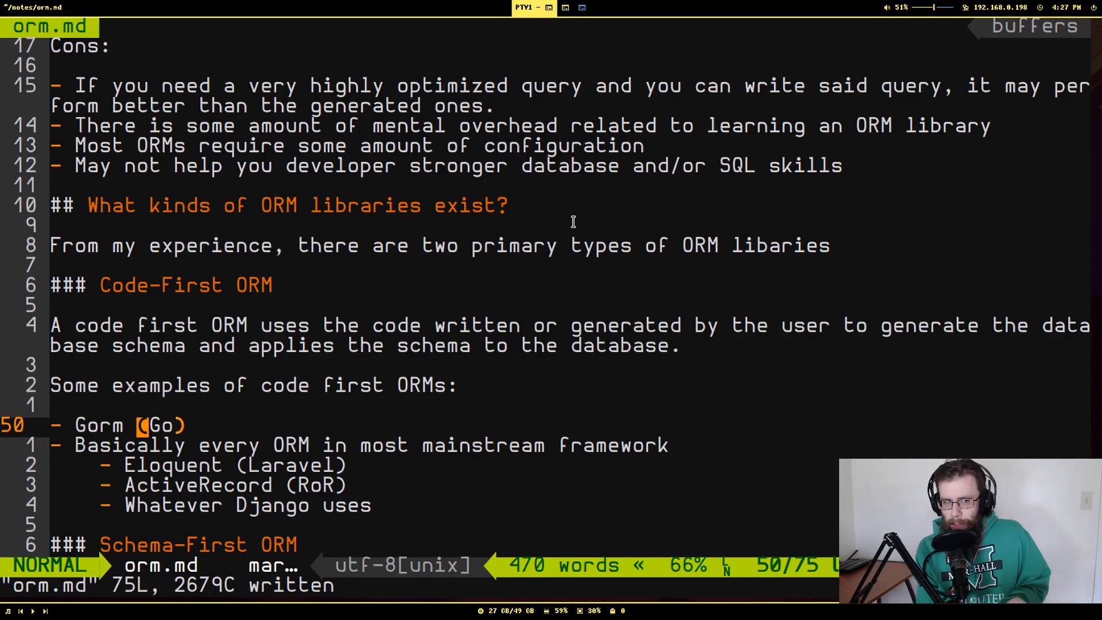
key(j)
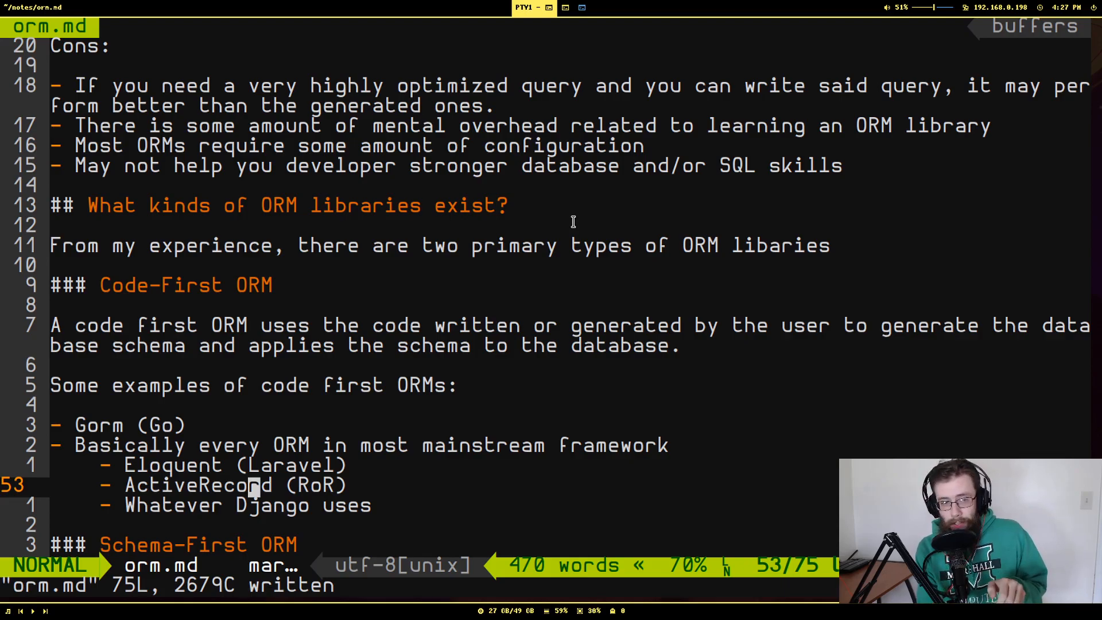
scroll(down, 3)
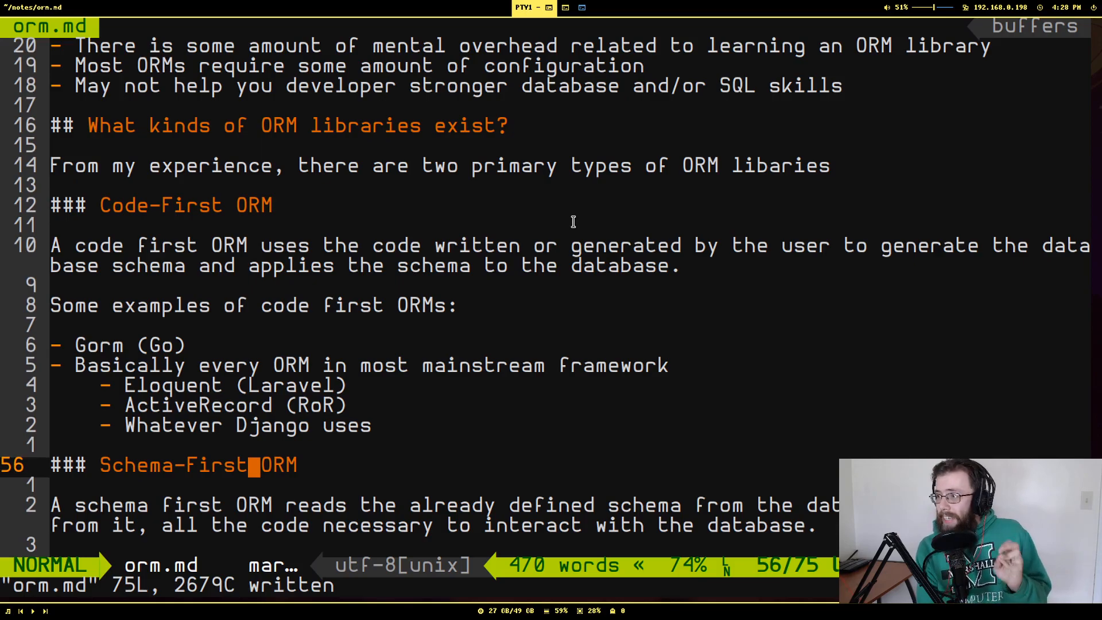
scroll(down, 3)
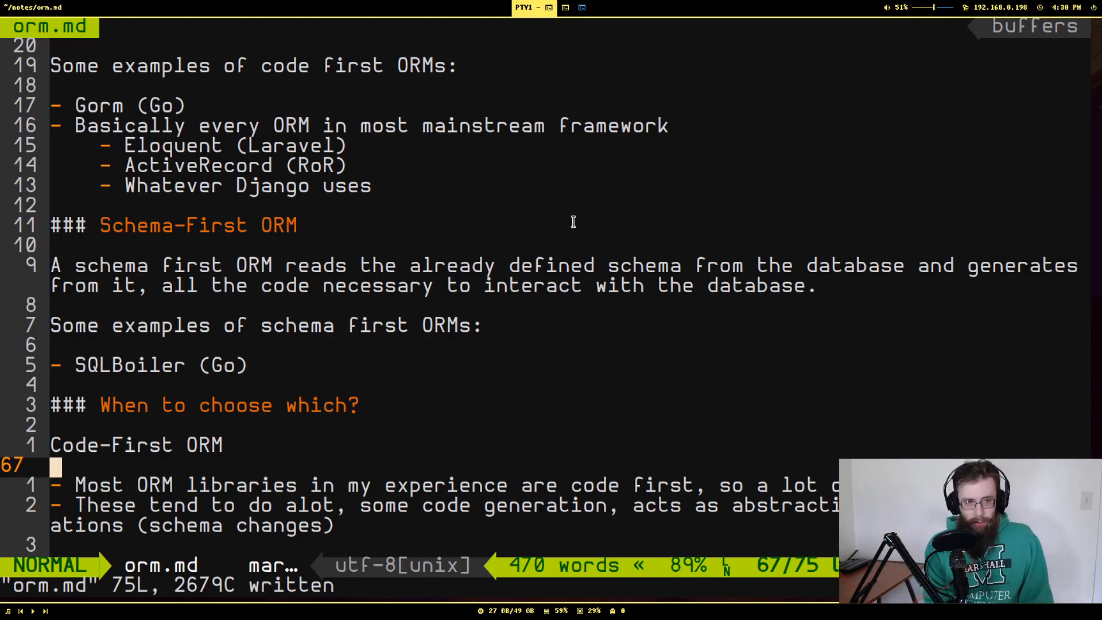
Scroll to the end of orm.md showing the Schema First ORM bullets (legacy databases, generated code)
scroll(down, 3)
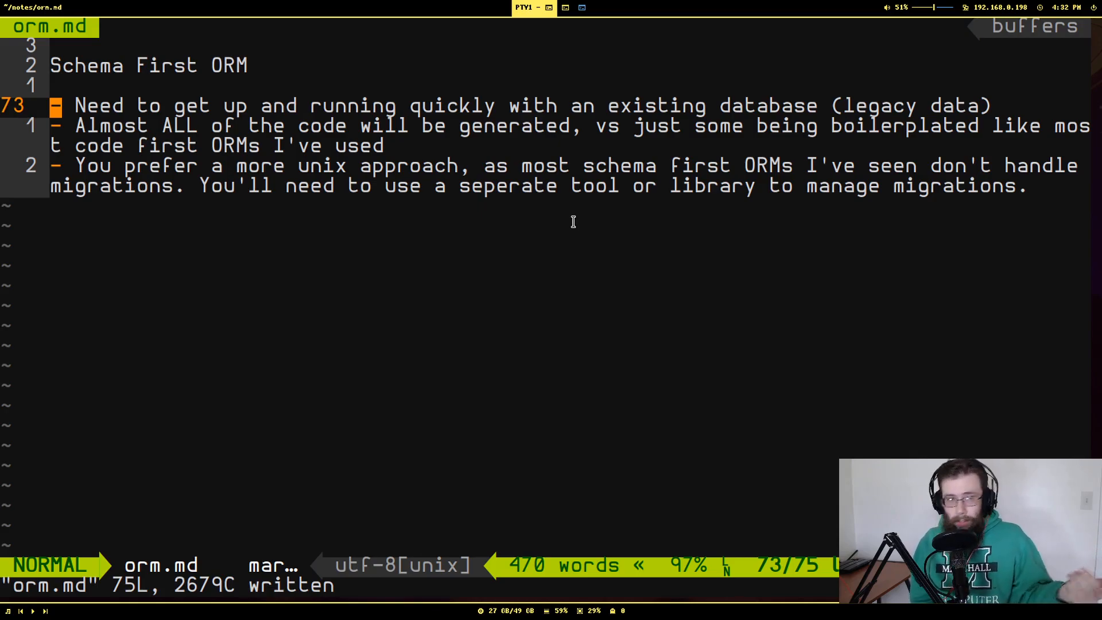
key(j)
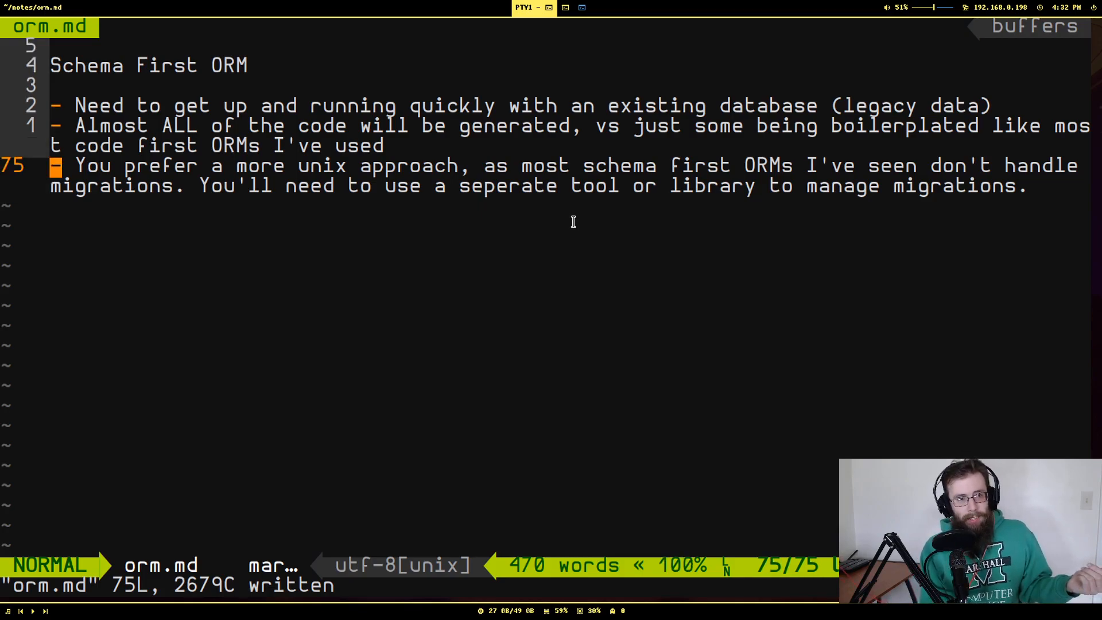